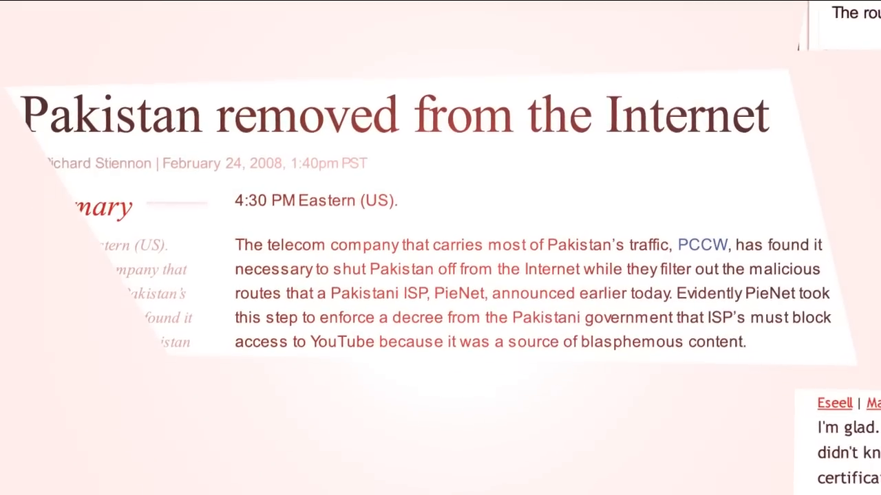
- Open router R1's console in GNS3
scroll(down, 3)
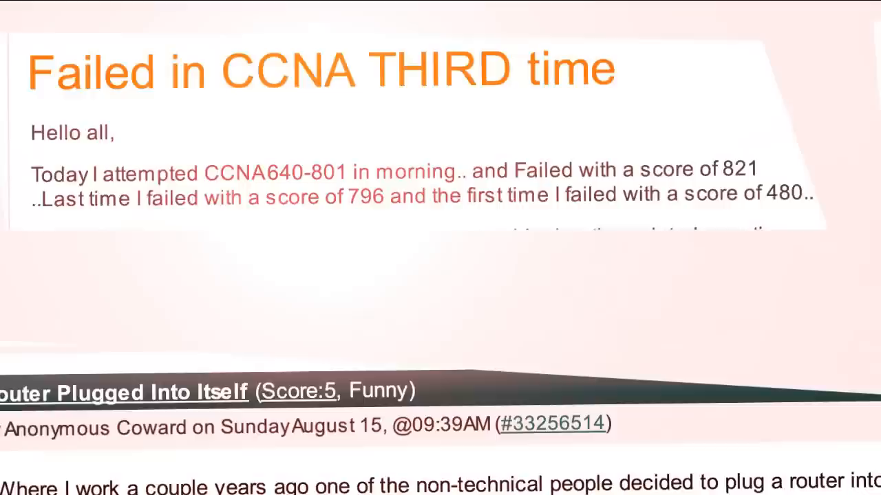
scroll(down, 3)
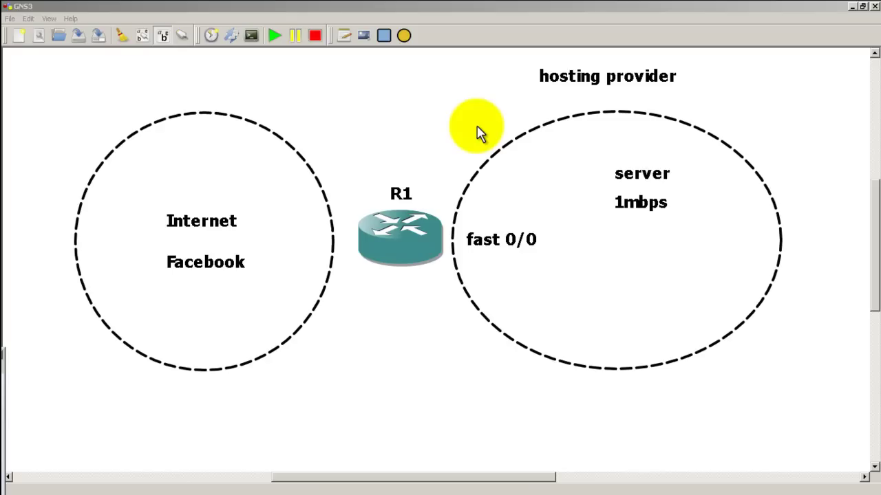
drag(475, 126, 470, 186)
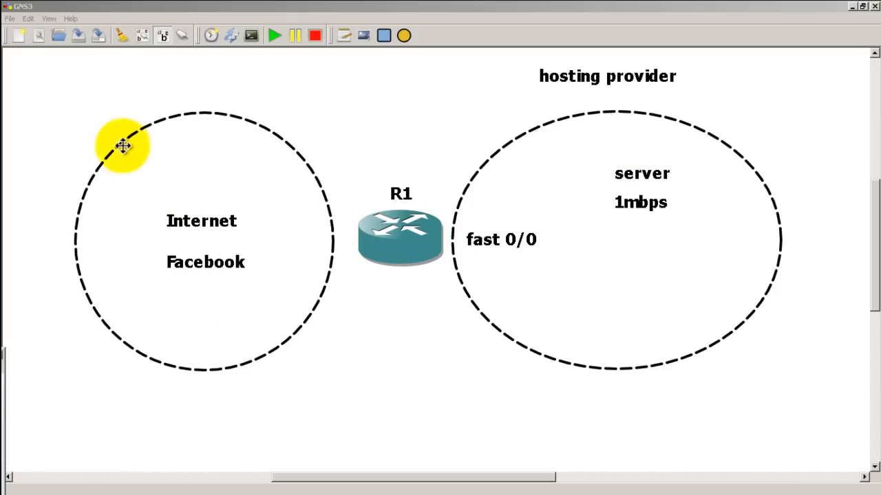
mouse_move(172, 265)
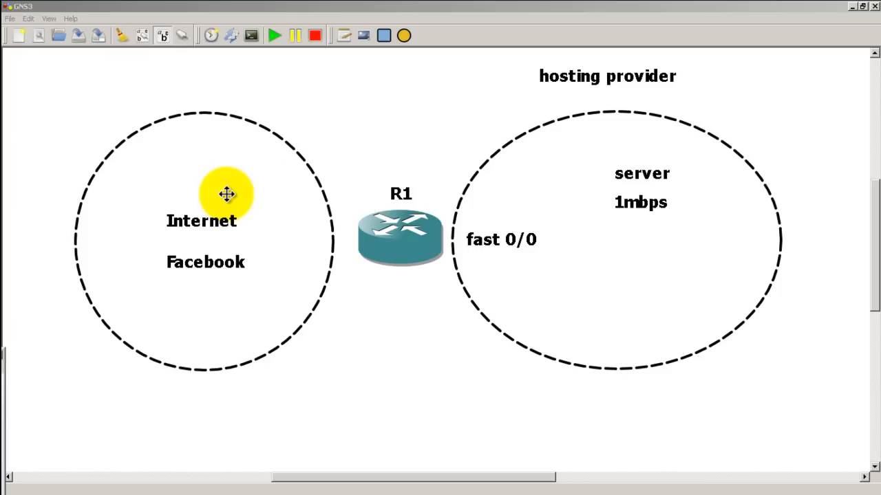
mouse_move(323, 360)
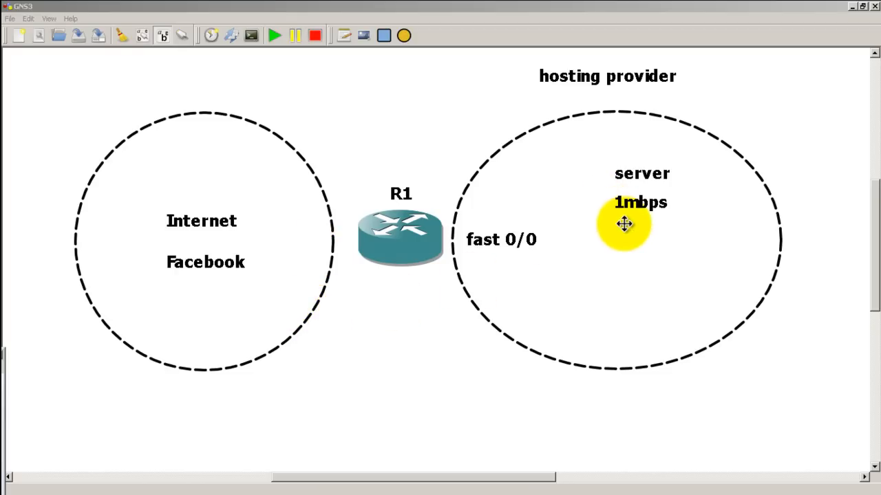
drag(625, 224, 633, 241)
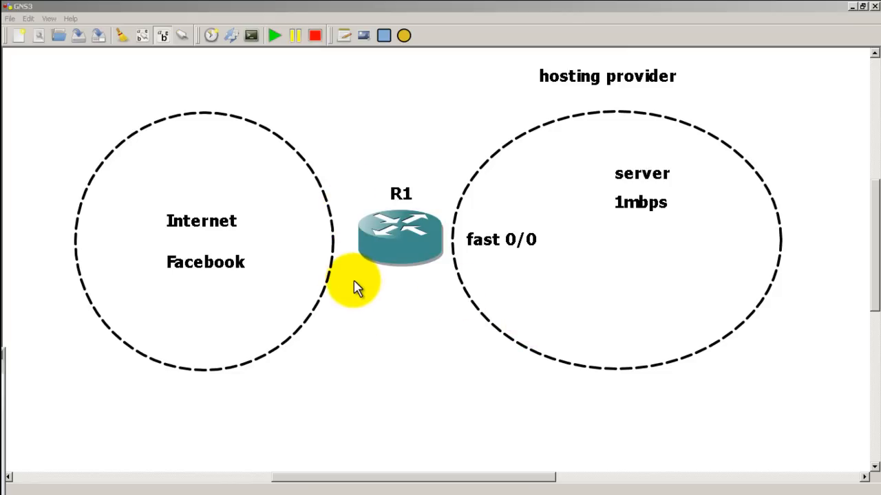
mouse_move(655, 245)
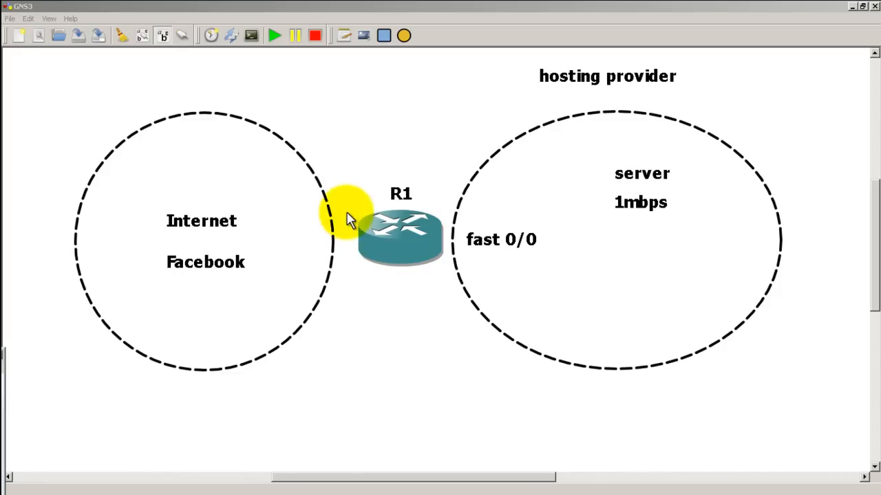
mouse_move(351, 323)
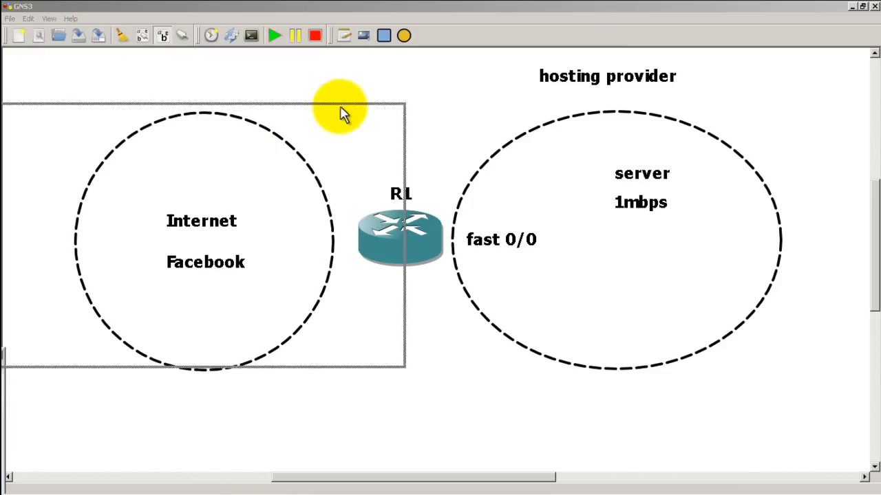
double_click(400, 237)
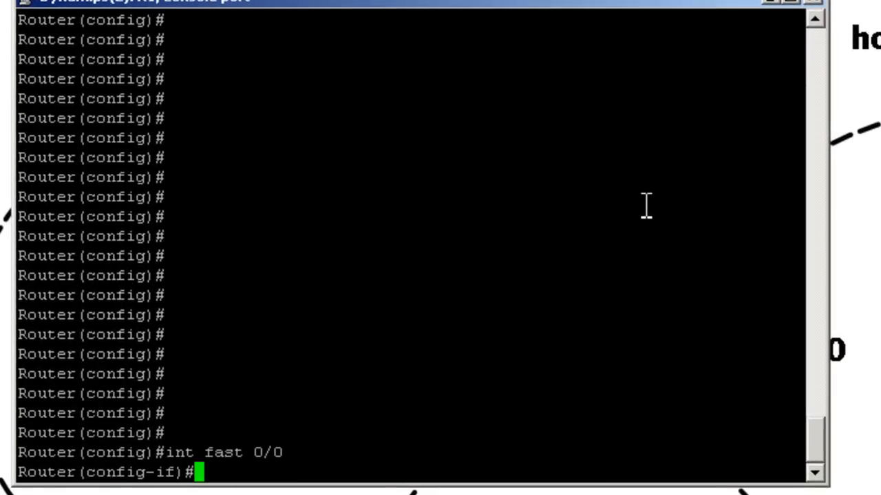
- Type 'rate-limit input 1000000', using ? to check available options
text(rate-limit)
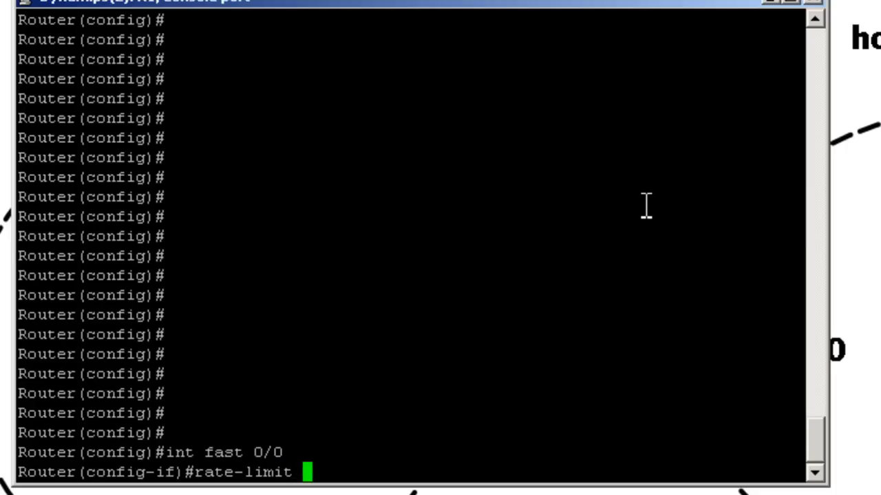
text(?)
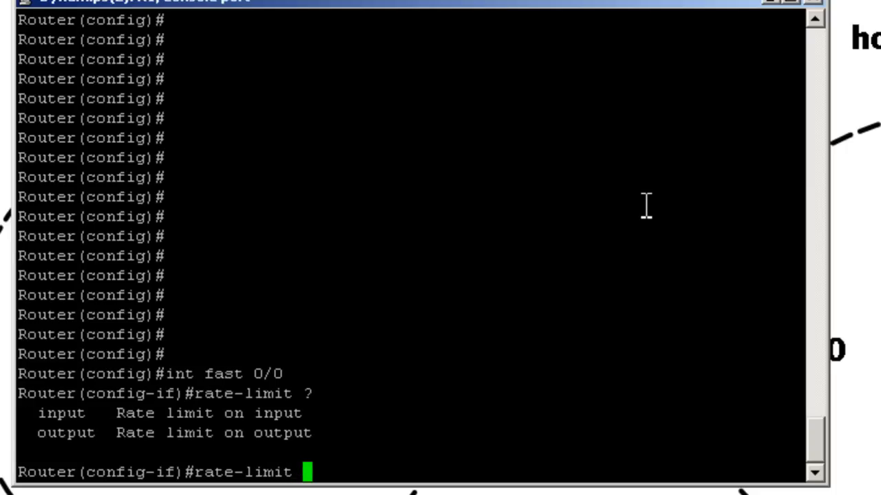
text(input)
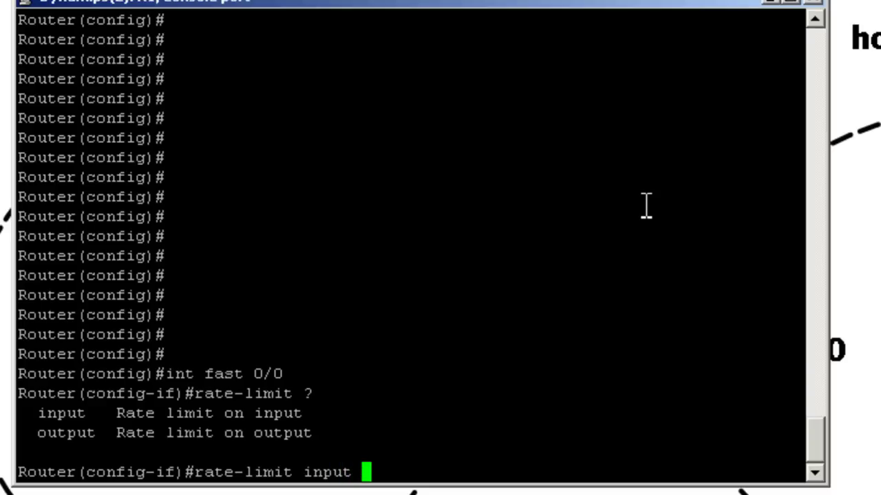
mouse_move(604, 314)
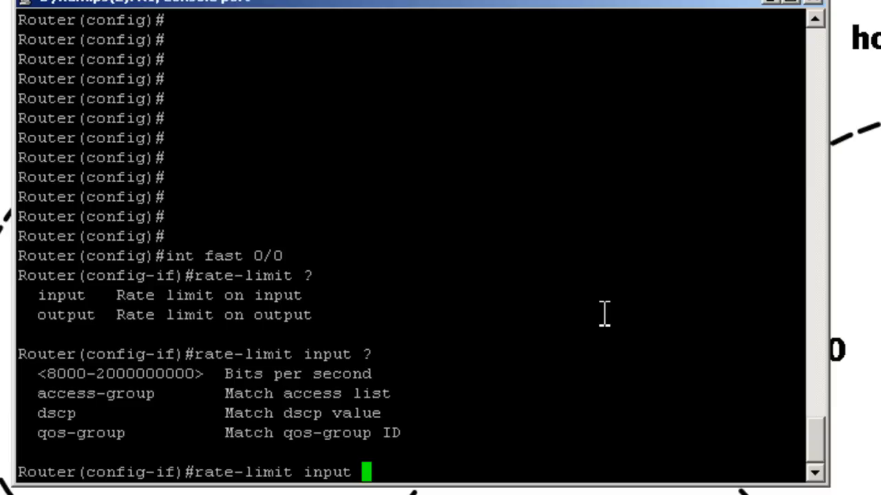
text(1000)
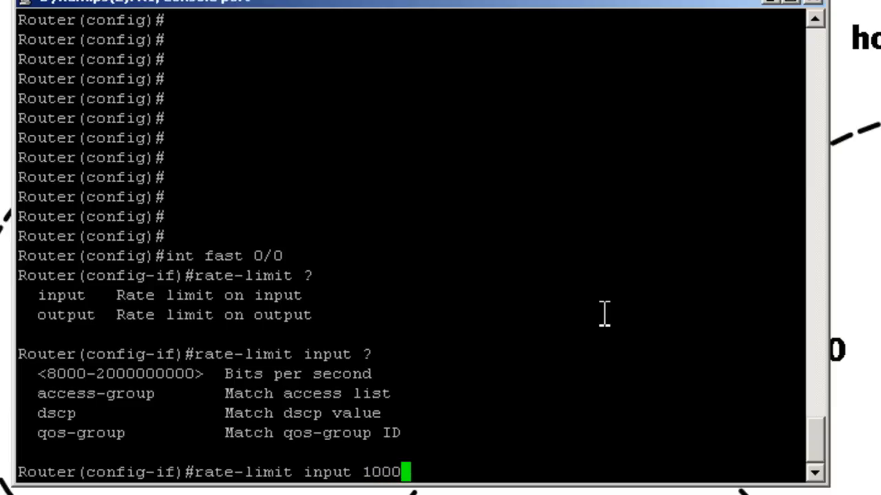
text(000)
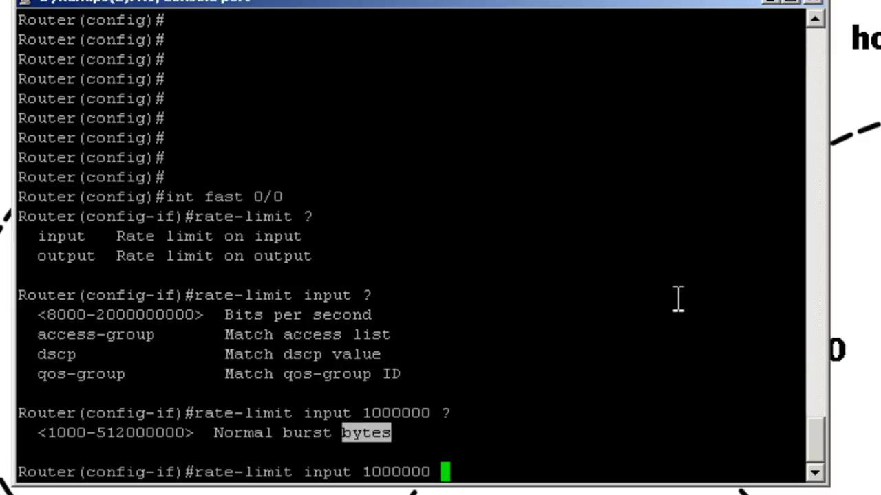
mouse_move(795, 368)
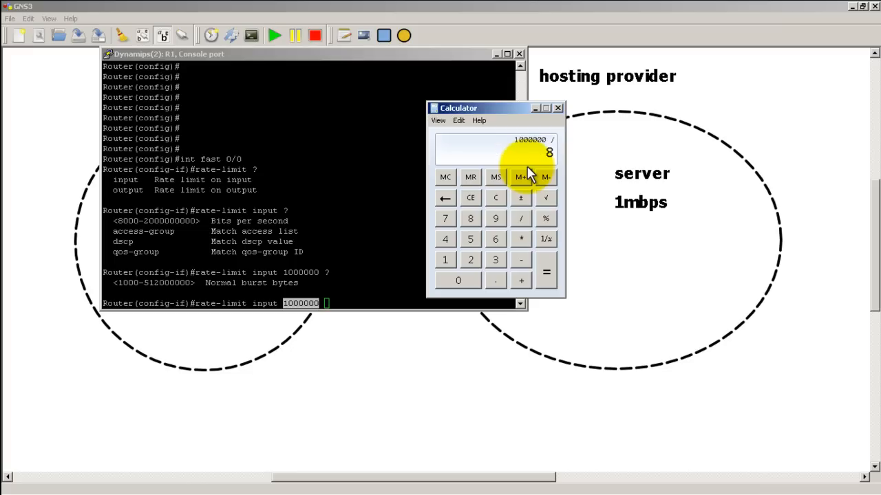
- Divide by 8 again in Calculator to reach the 15625 burst value
click(546, 273)
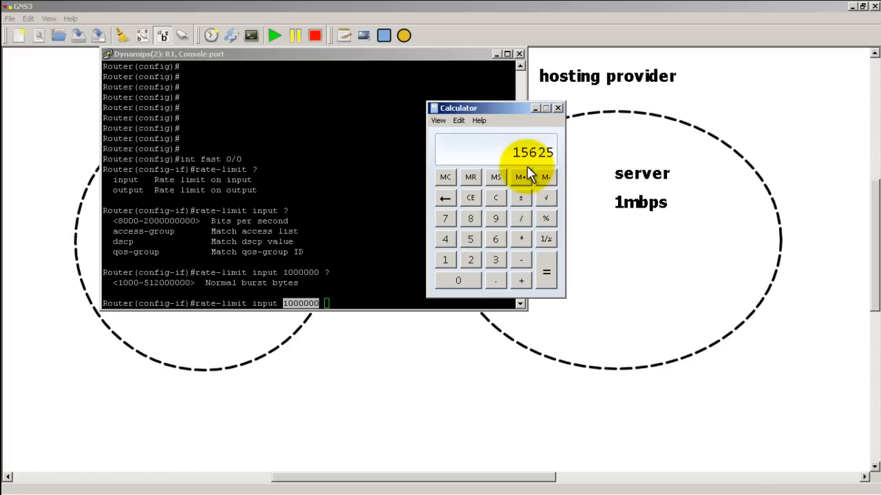
mouse_move(475, 213)
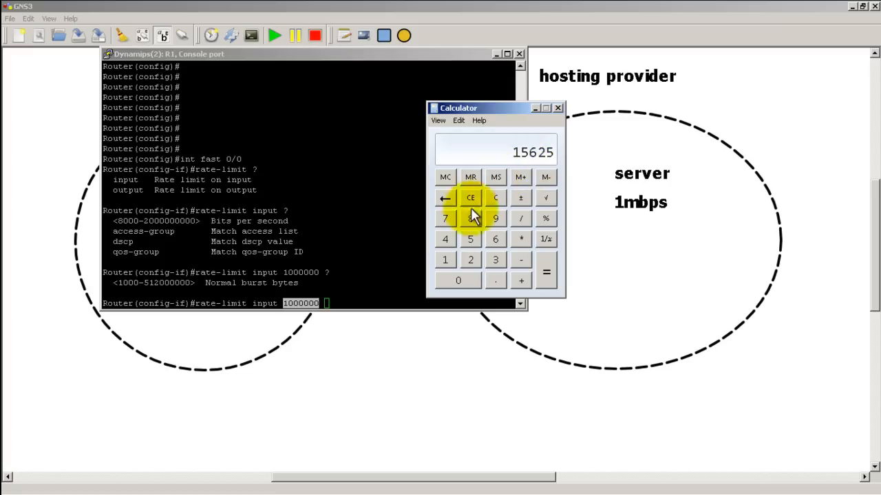
mouse_move(472, 213)
text( 15)
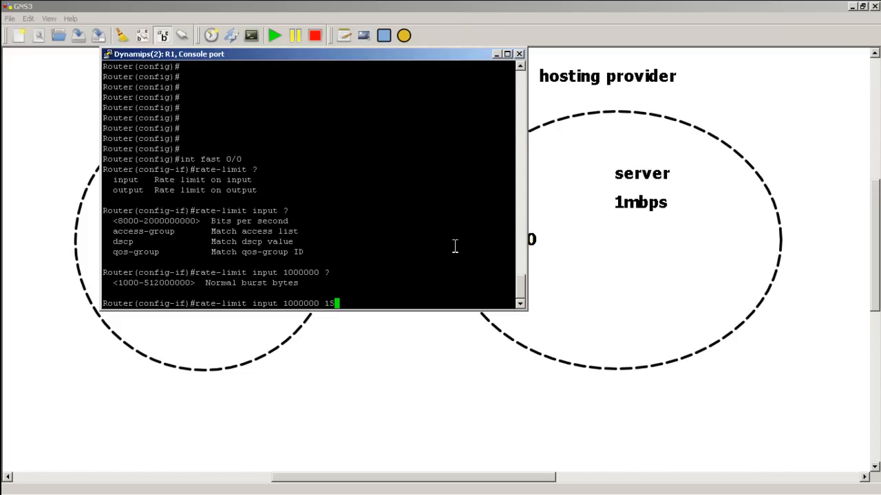
- Add 15625 normal and maximum bursts plus conform-action transmit to the rate-limit command
text(625)
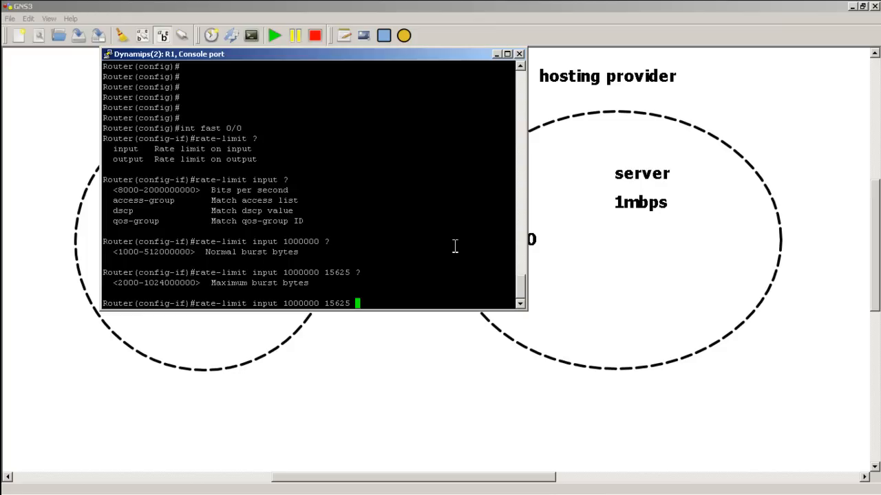
text(15625)
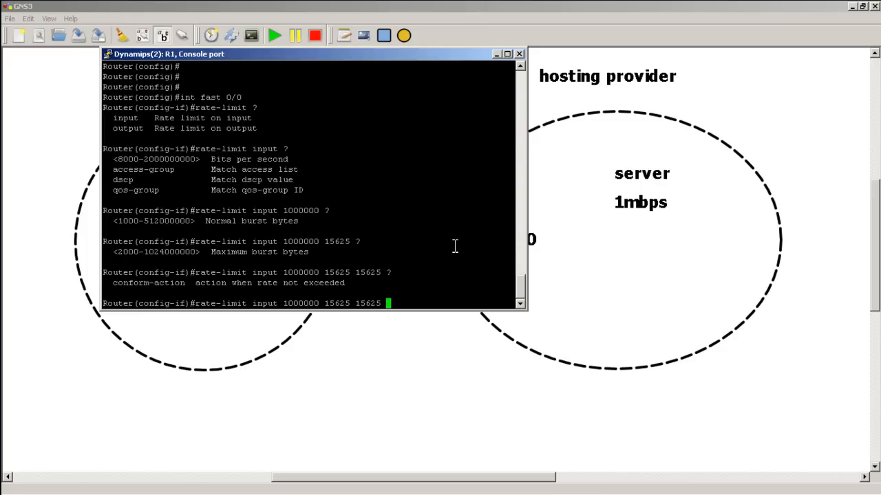
text(conform-action)
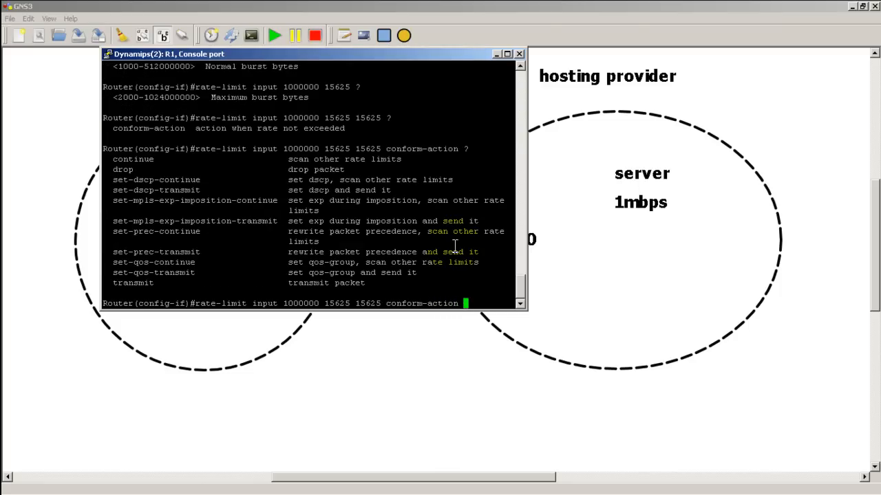
text(transit exceed-action)
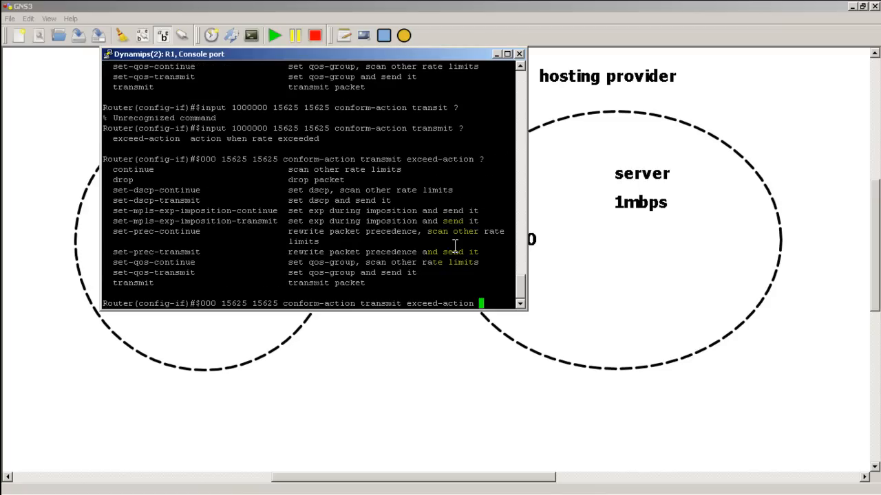
text(drop)
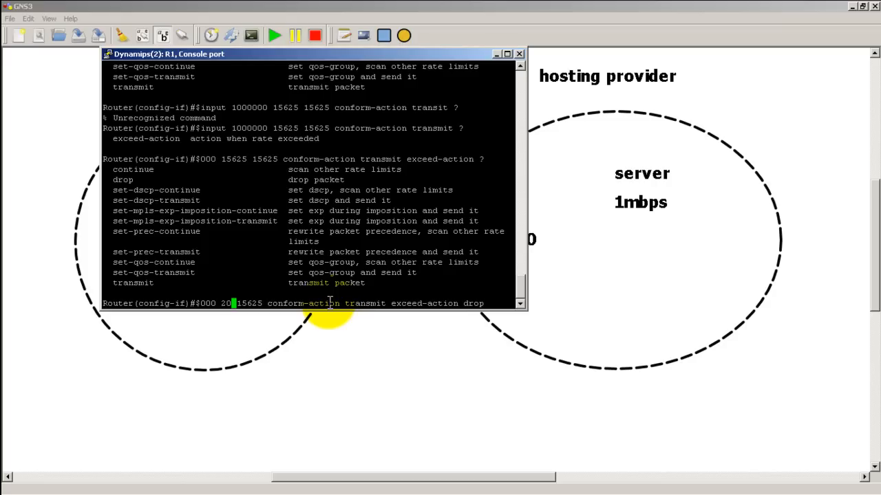
text(000)
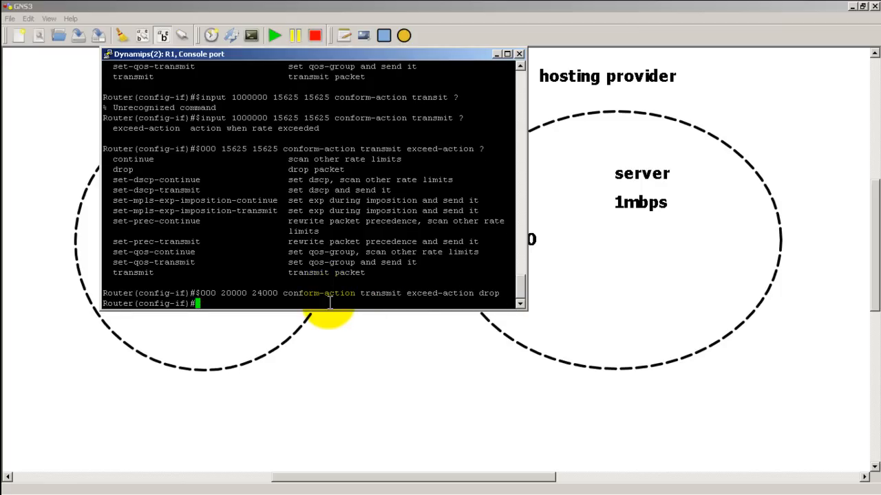
- Exit config mode, page through show options, and run 'show int fast 0/0 rate-limit'
text(e)
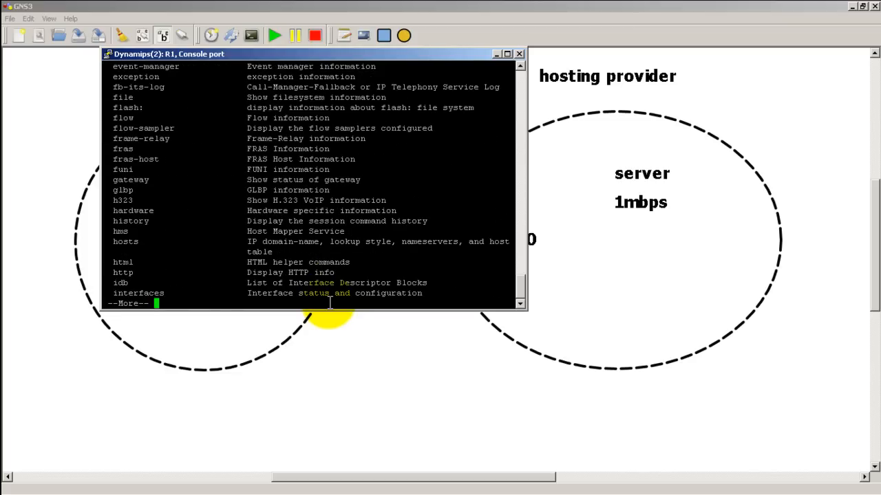
key(space)
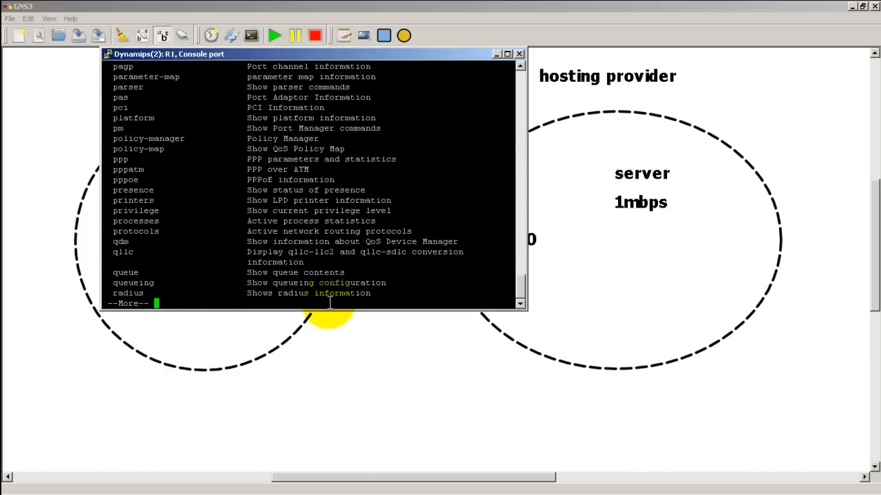
key(space)
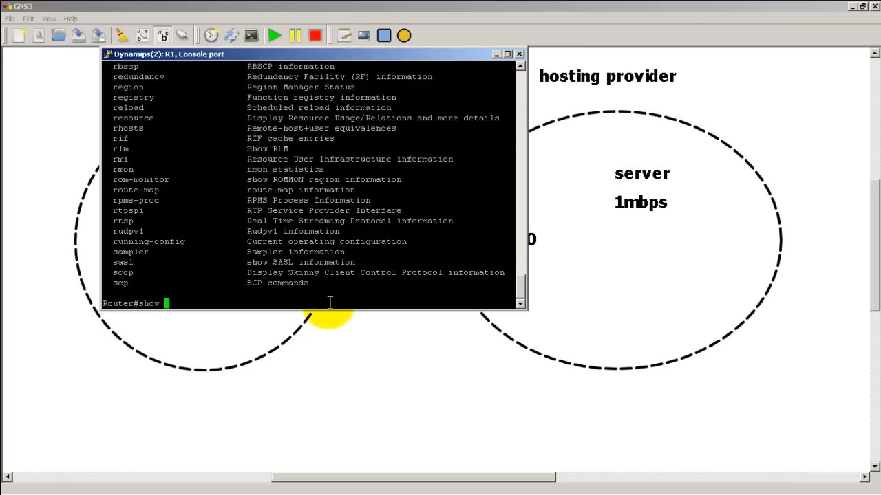
text(int fast 0/0 rate-limit)
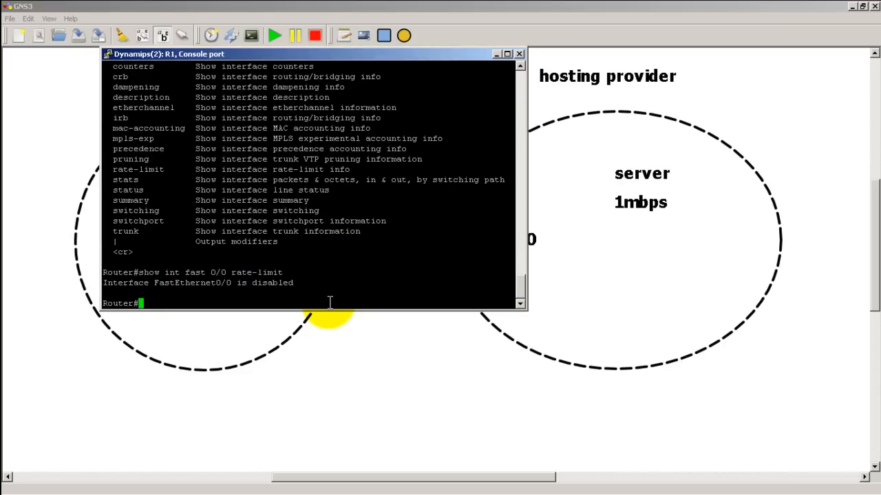
- Enable FastEthernet0/0 with 'no shut' from configuration mode
text(conf t)
text(int fast 0/)
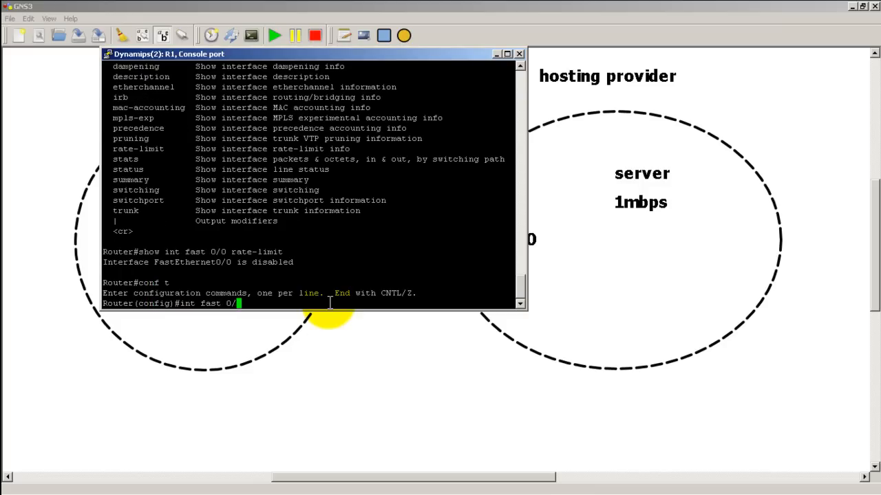
text(no shut)
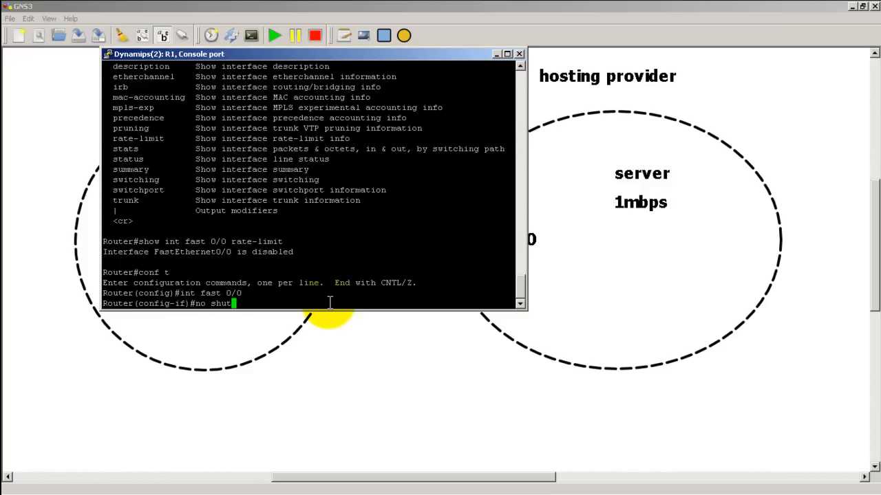
key(Return)
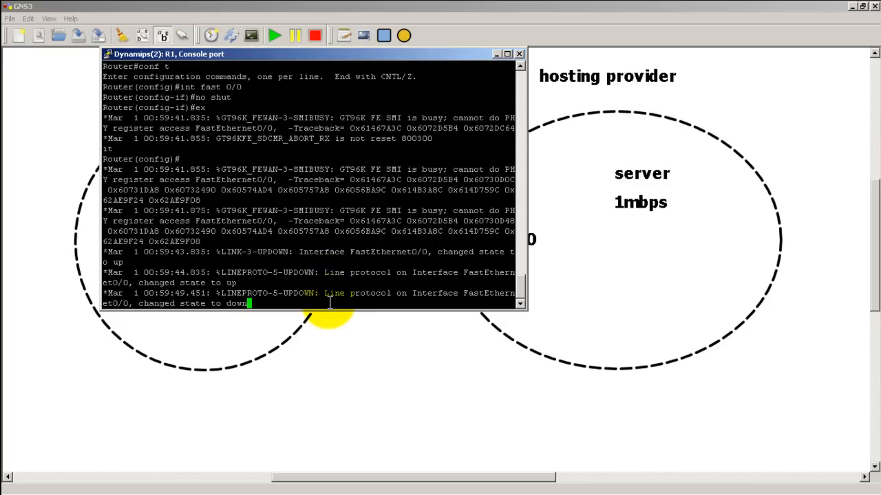
- Rerun 'show int fast 0/0 rate-limit' to confirm 1000000 bps with 20000/24000 burst limits
key(Return)
text(show int fast 0/0 rate-limit)
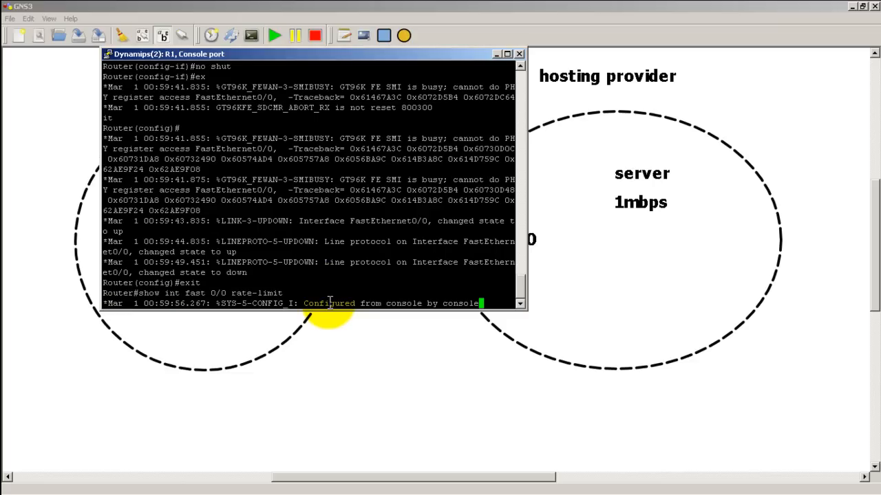
key(Return)
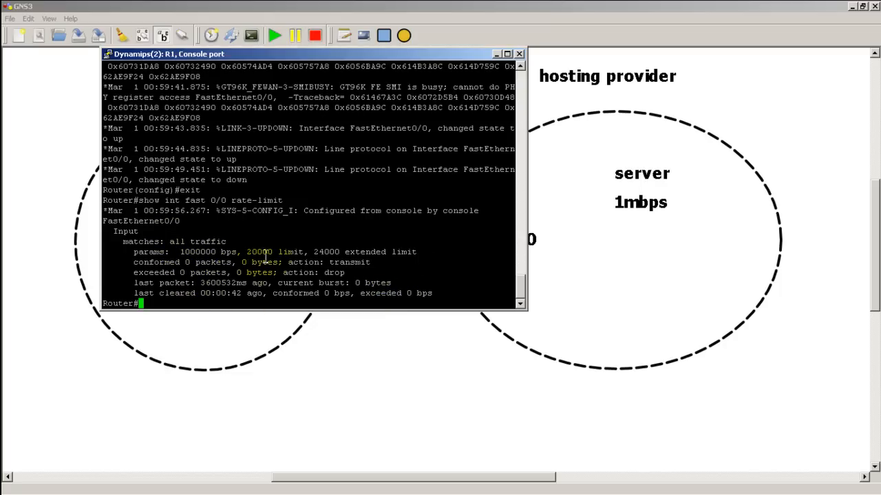
click(507, 54)
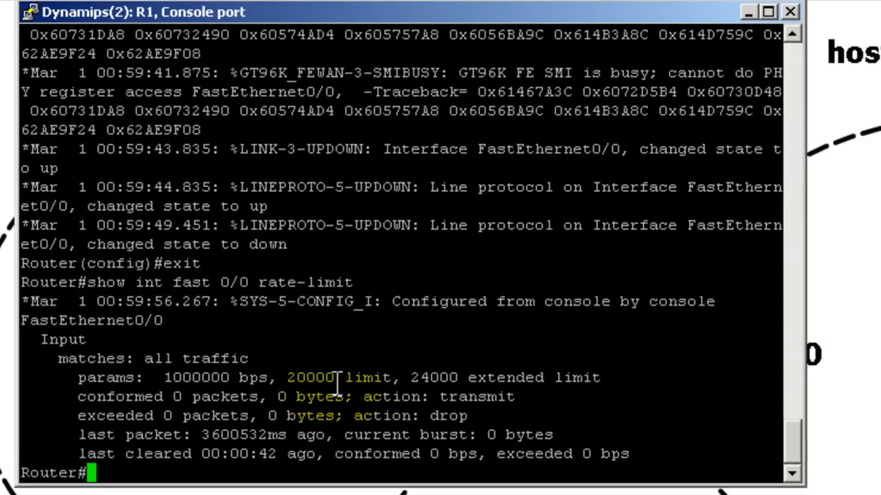
mouse_move(370, 377)
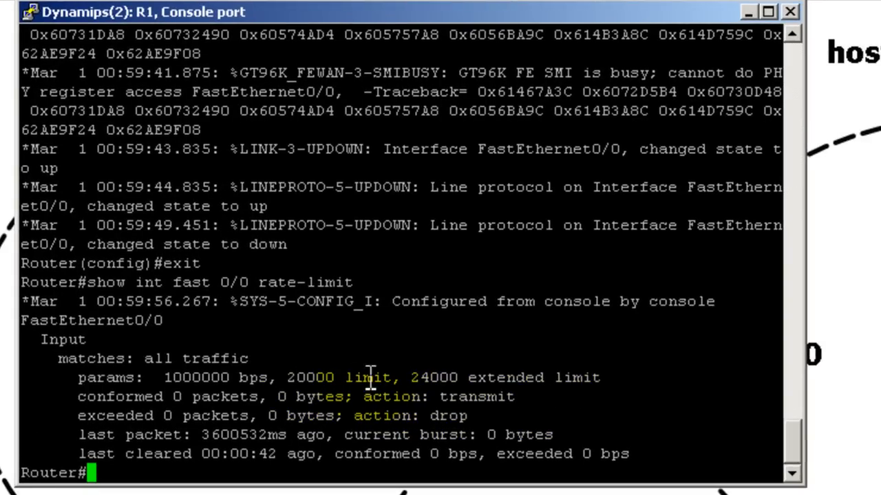
mouse_move(481, 397)
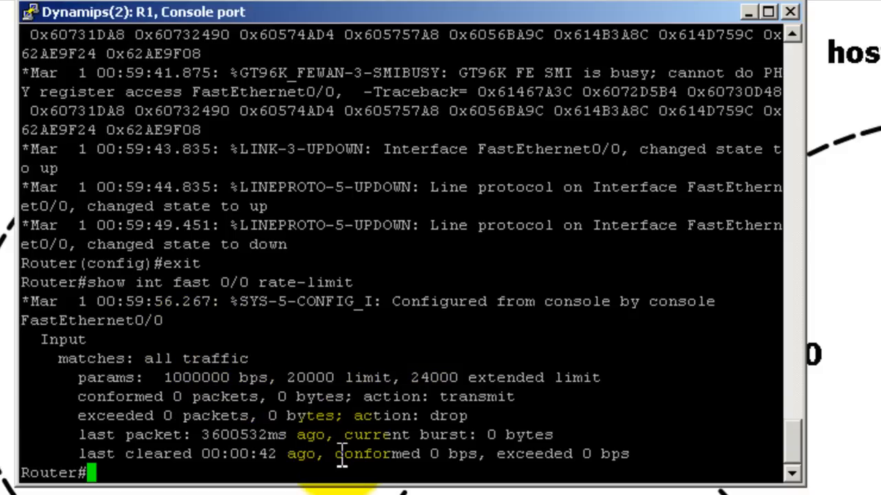
- Run 'show running-config' to view FastEthernet0/0's rate-limit input line
text(show)
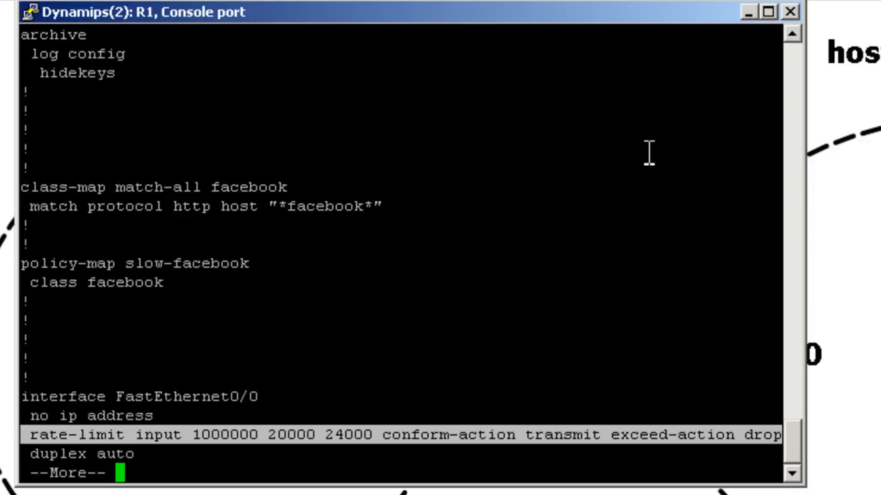
click(766, 12)
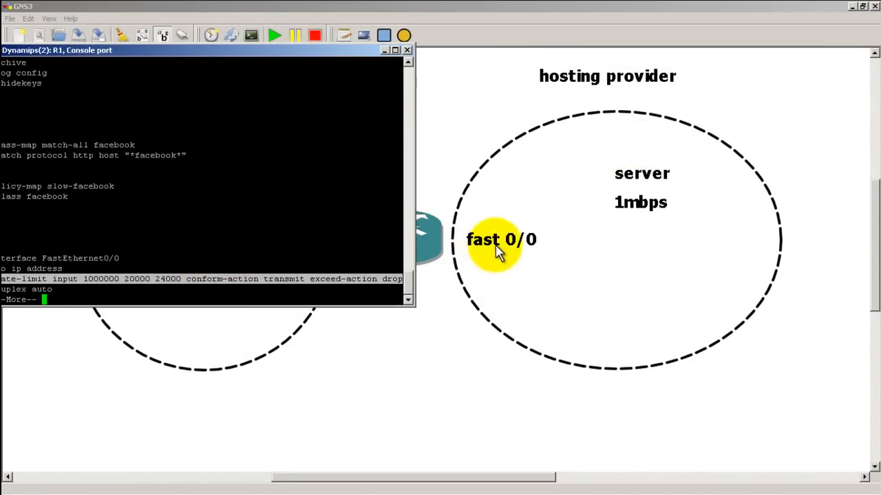
mouse_move(534, 240)
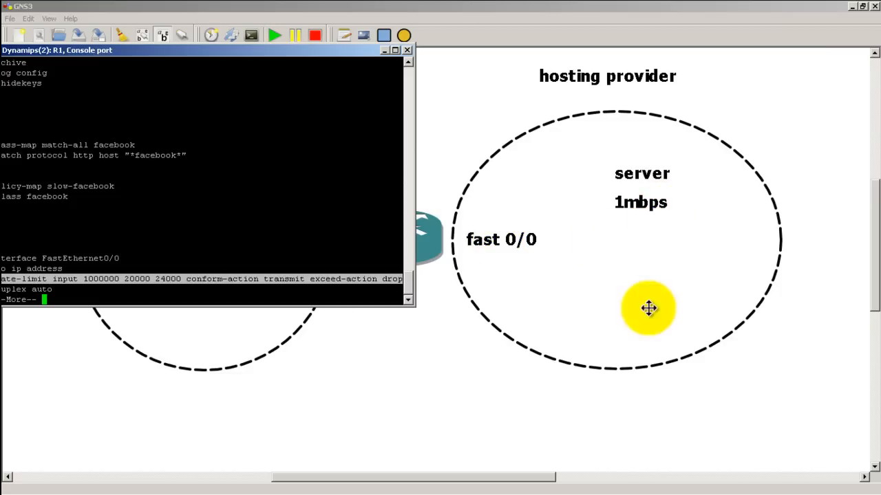
drag(648, 308, 648, 250)
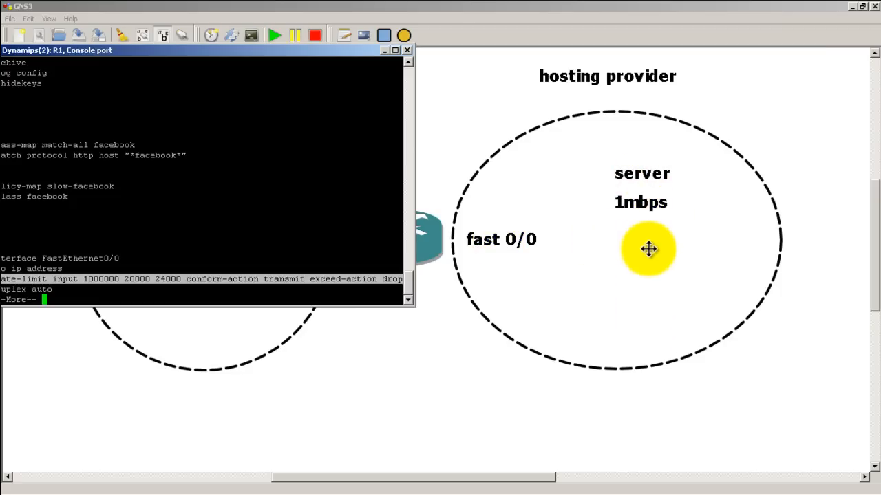
drag(648, 249, 649, 236)
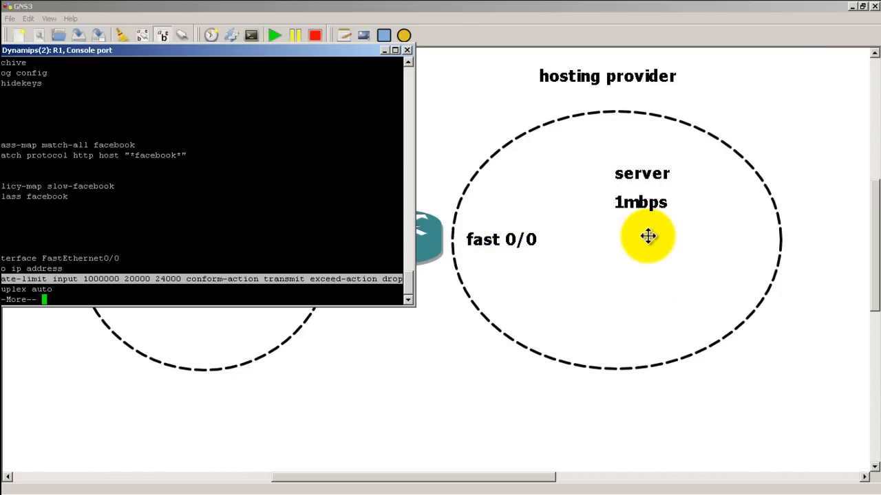
drag(649, 236, 655, 273)
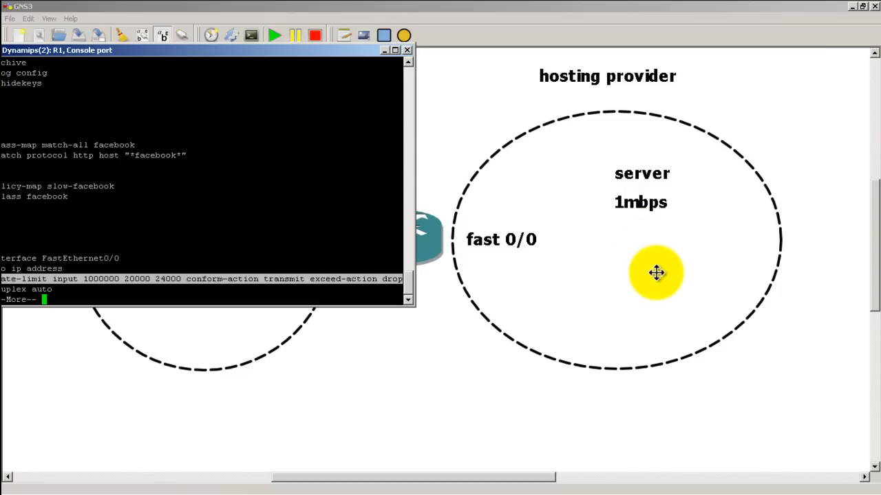
drag(656, 272, 661, 250)
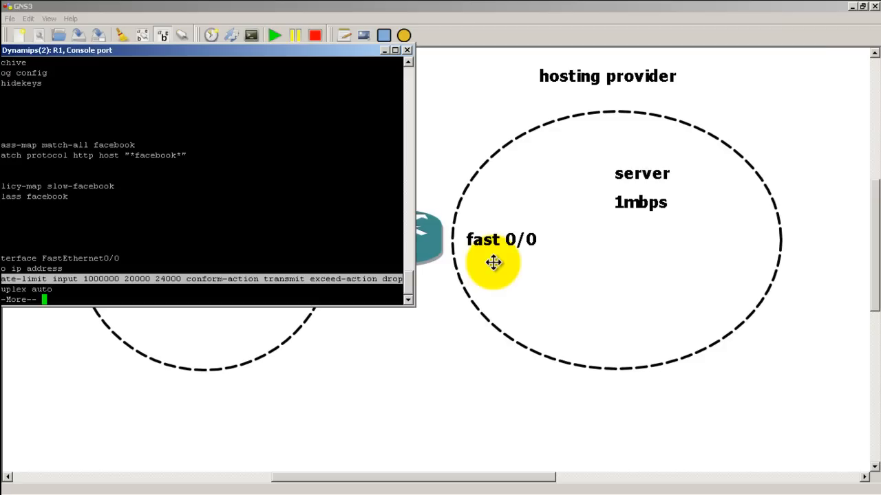
drag(494, 263, 626, 234)
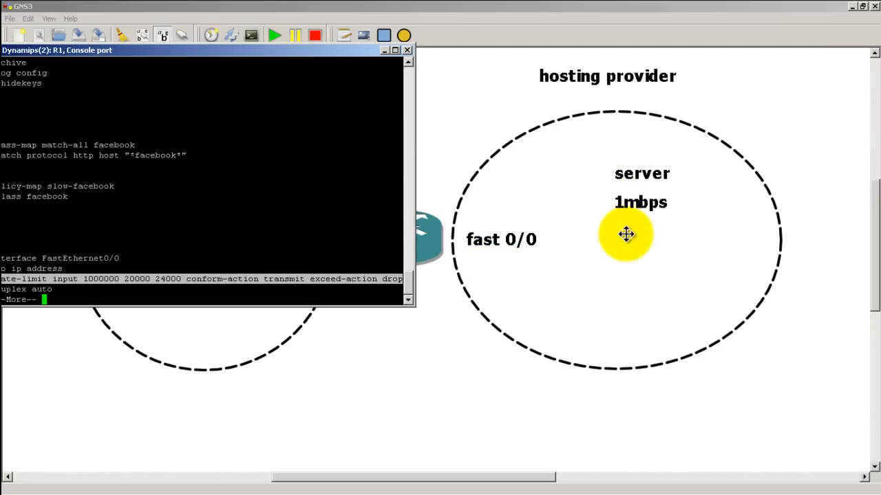
drag(626, 234, 629, 279)
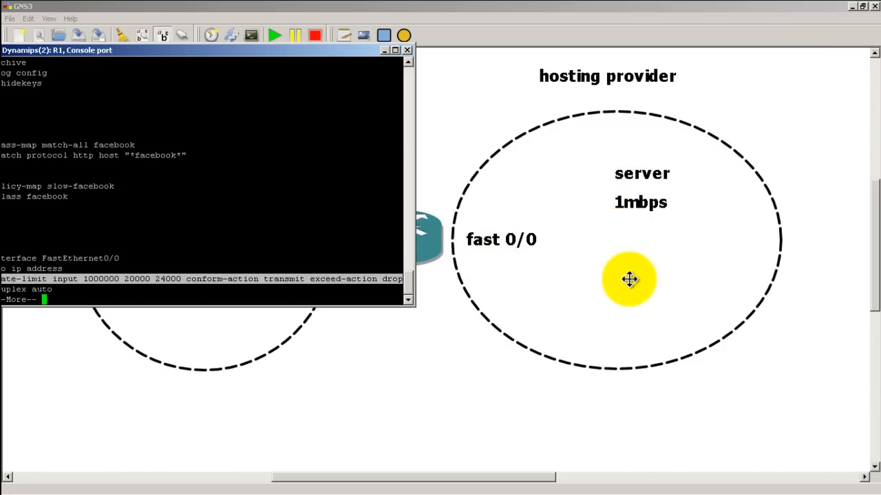